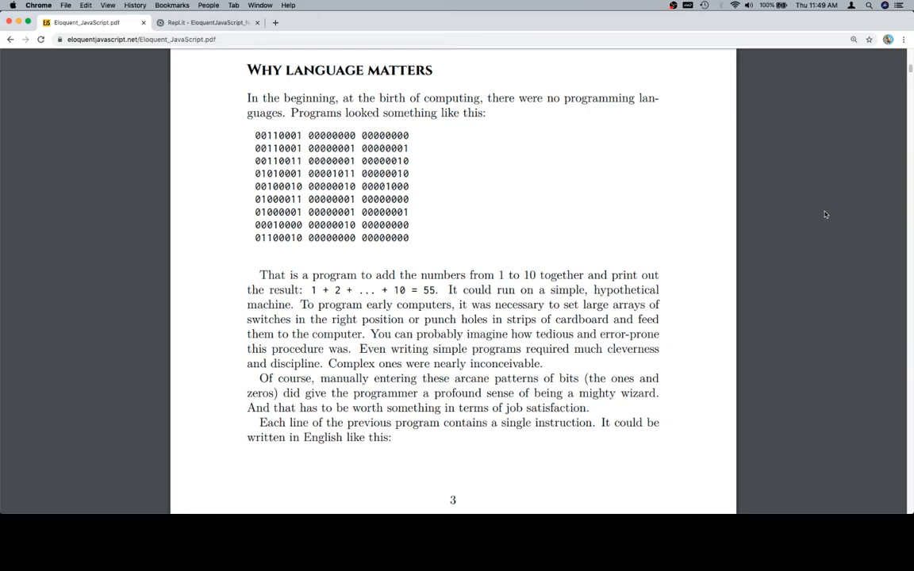
mouse_move(665, 204)
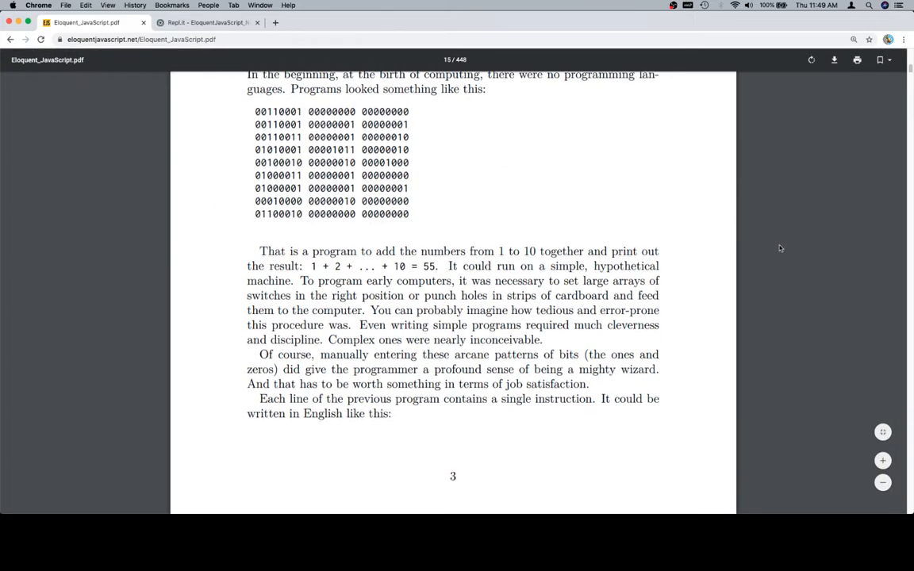
Scroll the PDF past page 3's binary program to page 4's English instruction list
scroll(down, 3)
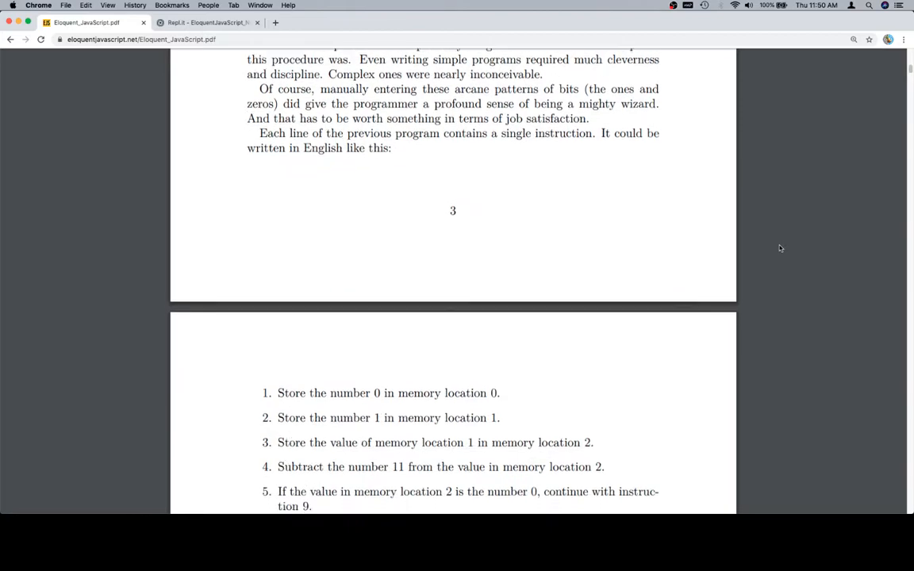
Scroll down to show all nine instructions and the total/count named version
scroll(down, 3)
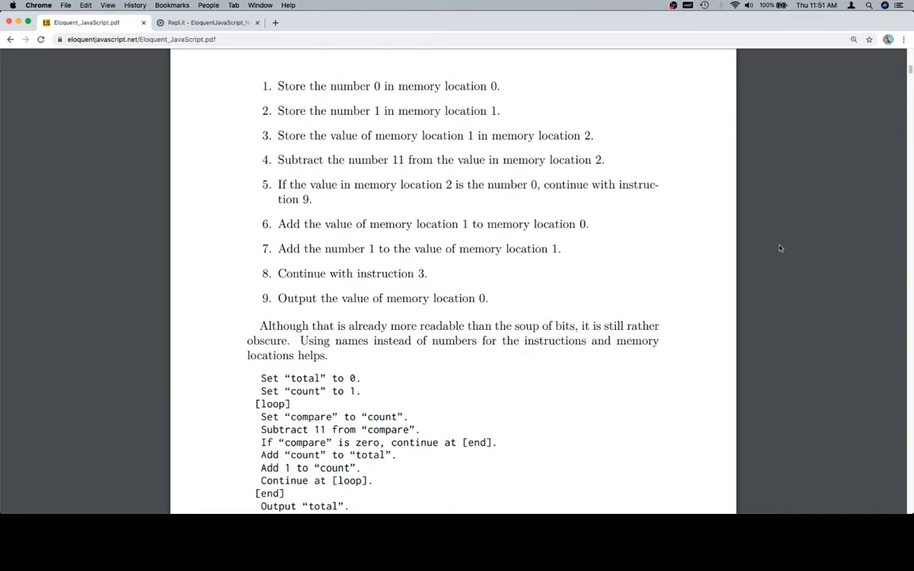
Scroll to the paragraph 'Can you see how the program works at this point?'
scroll(down, 3)
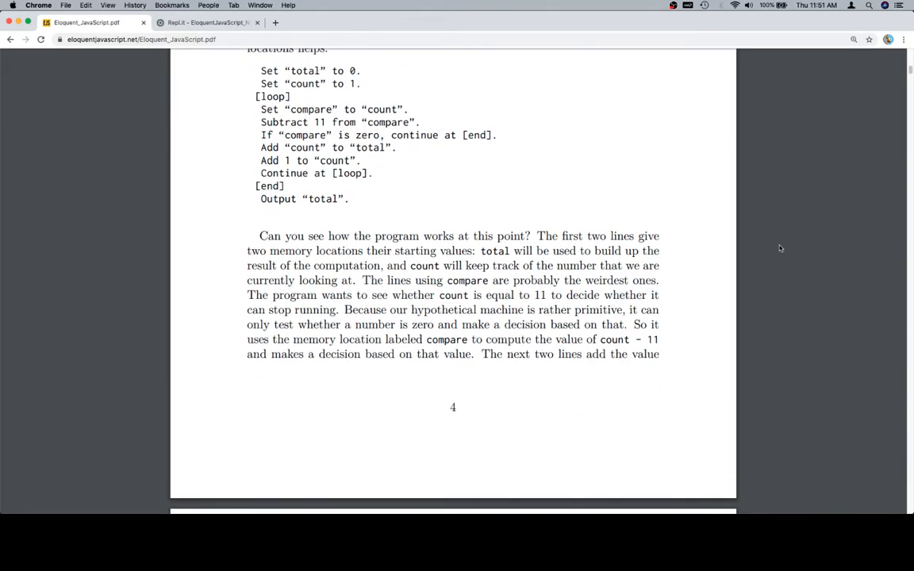
scroll(down, 3)
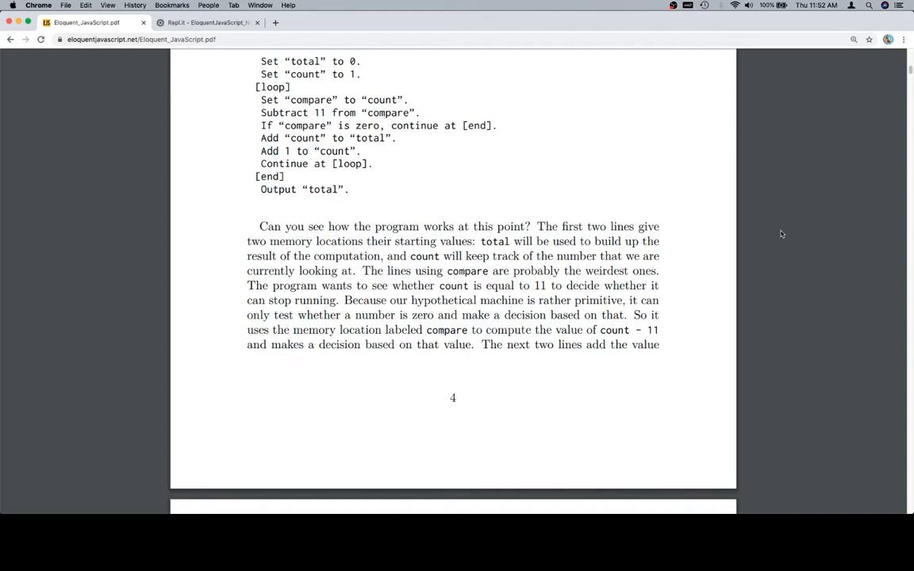
Scroll to the JavaScript while-loop version and select it from 'let total' to '// → 55'
scroll(down, 3)
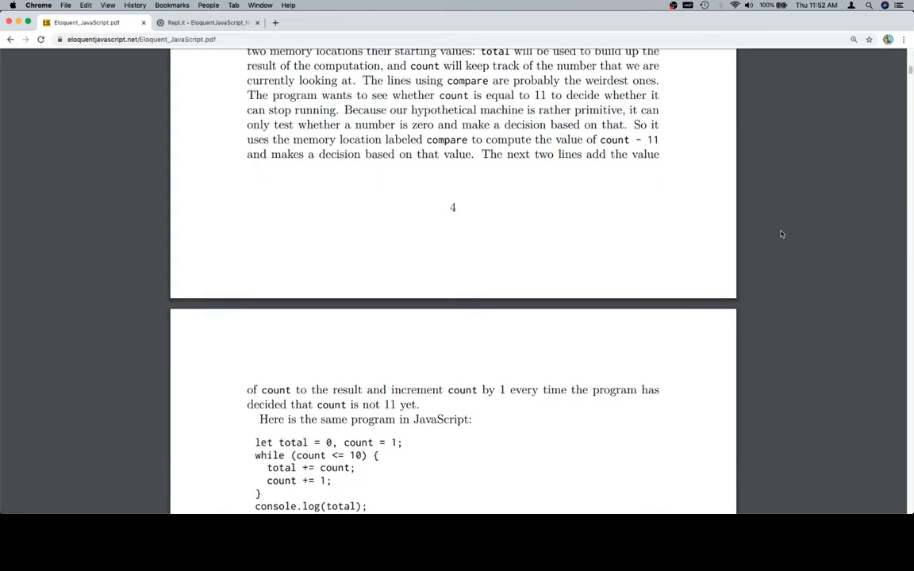
scroll(down, 3)
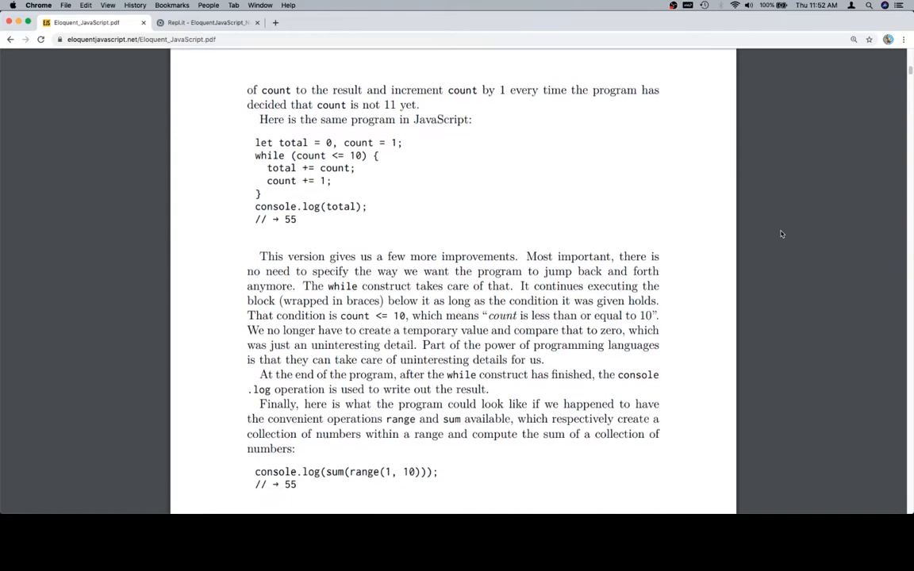
scroll(down, 3)
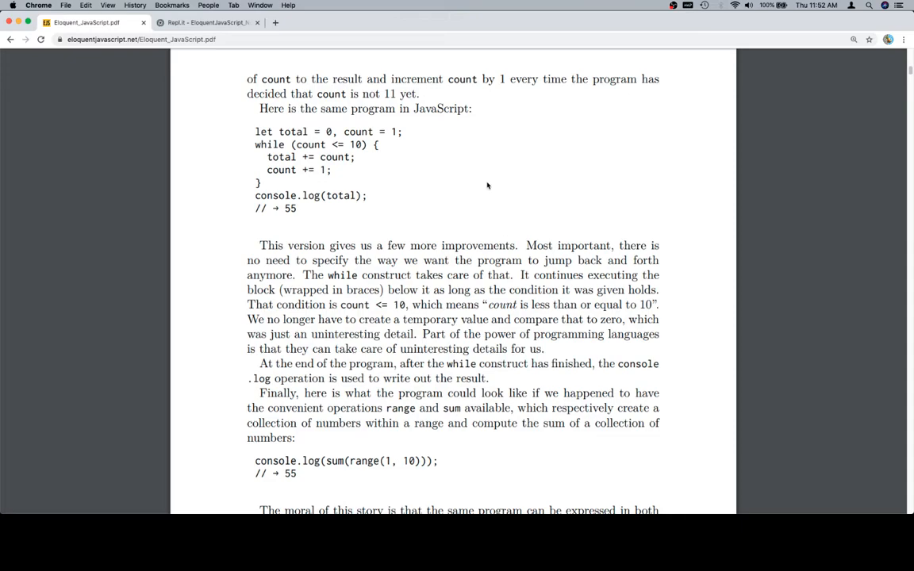
mouse_move(344, 139)
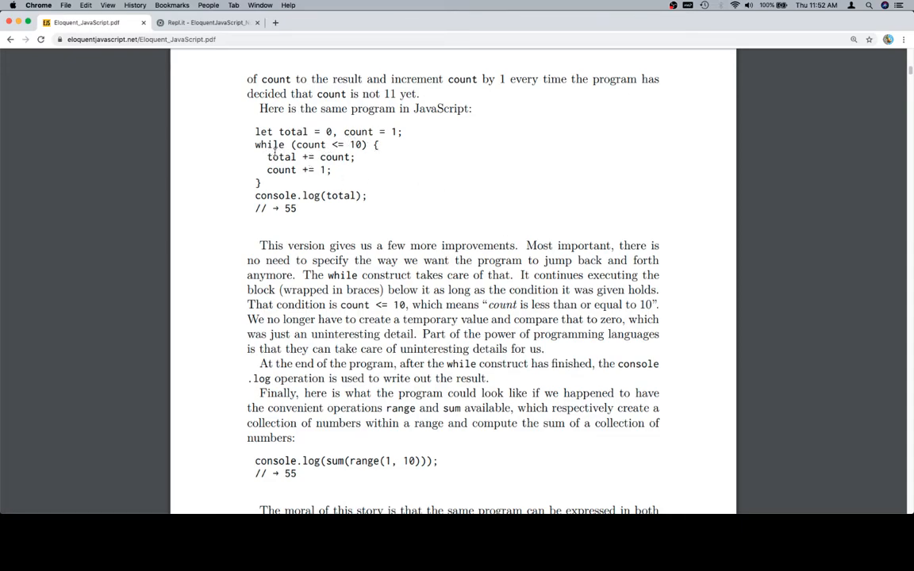
mouse_move(345, 167)
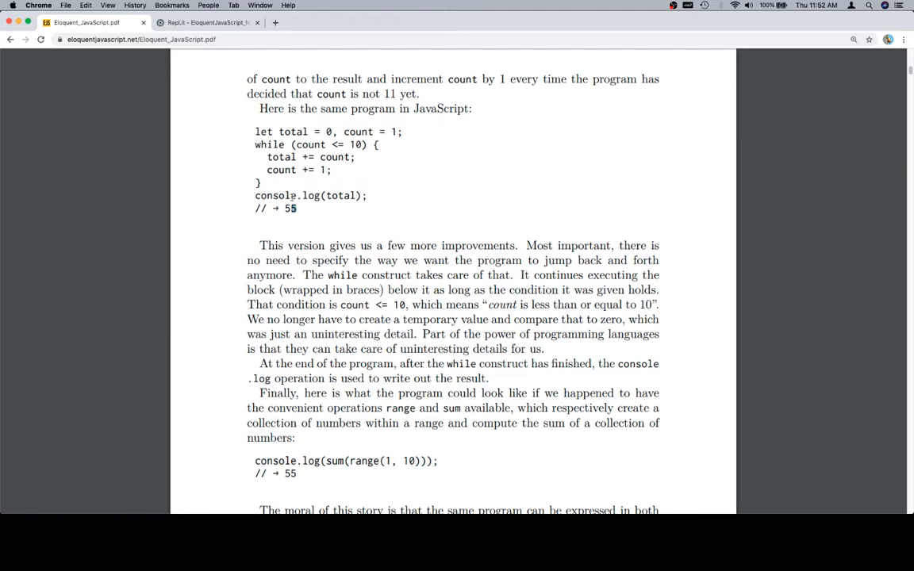
drag(256, 131, 297, 208)
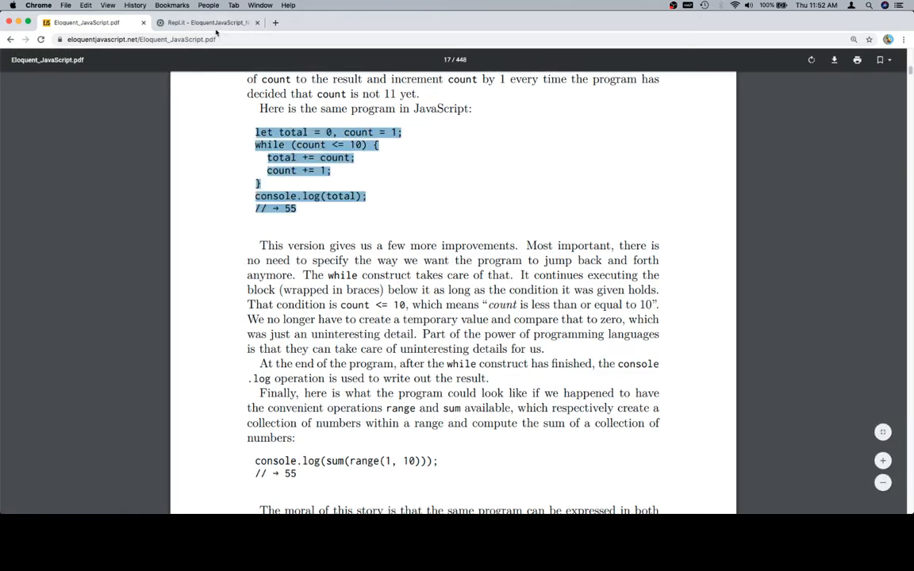
Enter the while-loop counting program below the comment block in index.js
click(203, 22)
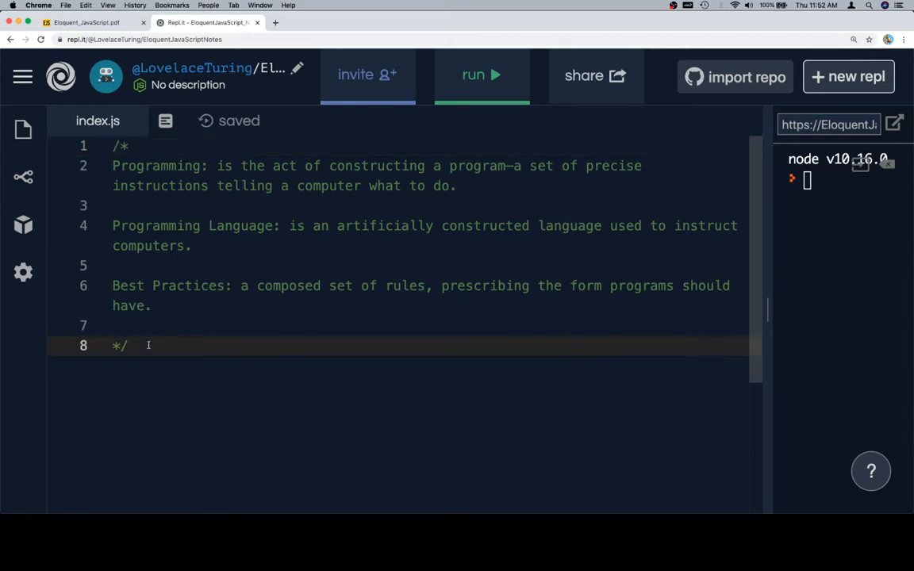
key(Enter)
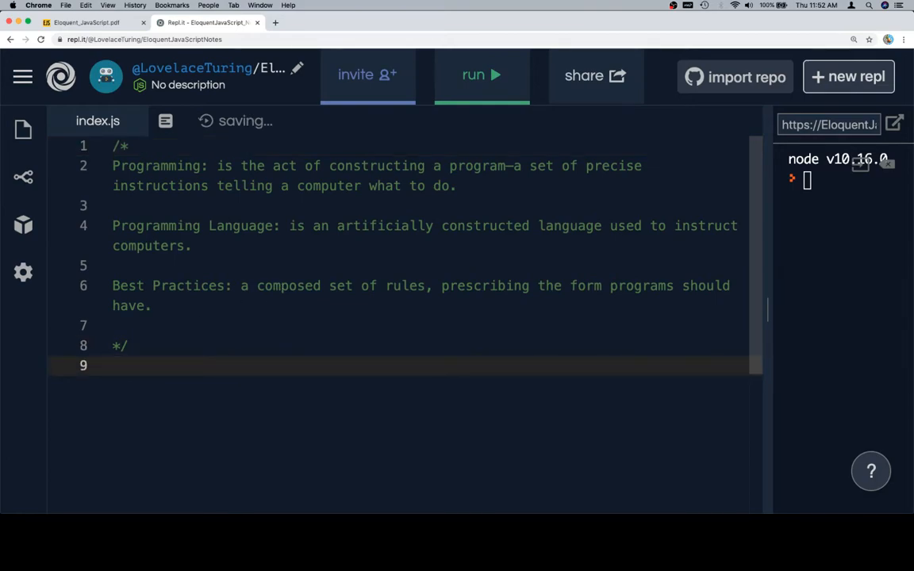
text(let total = 0, count = 1;)
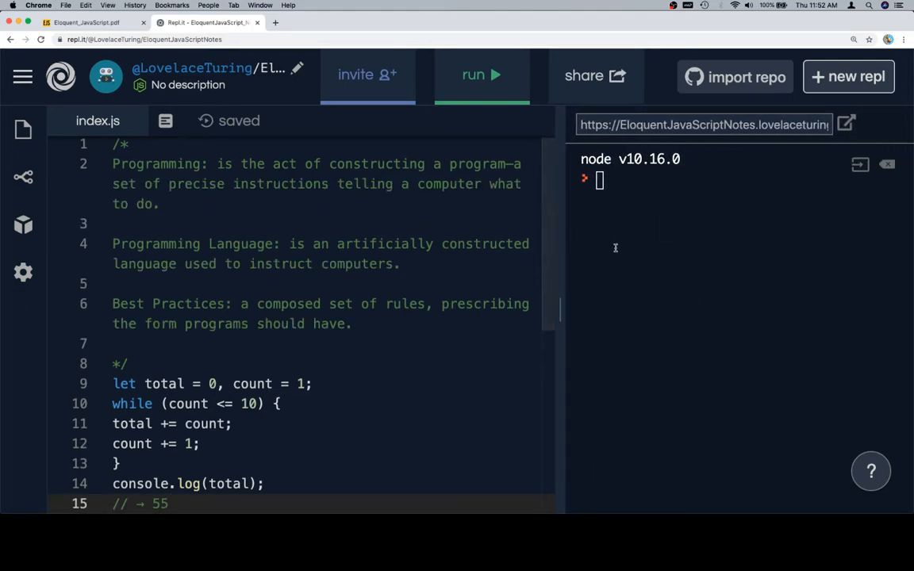
scroll(down, 3)
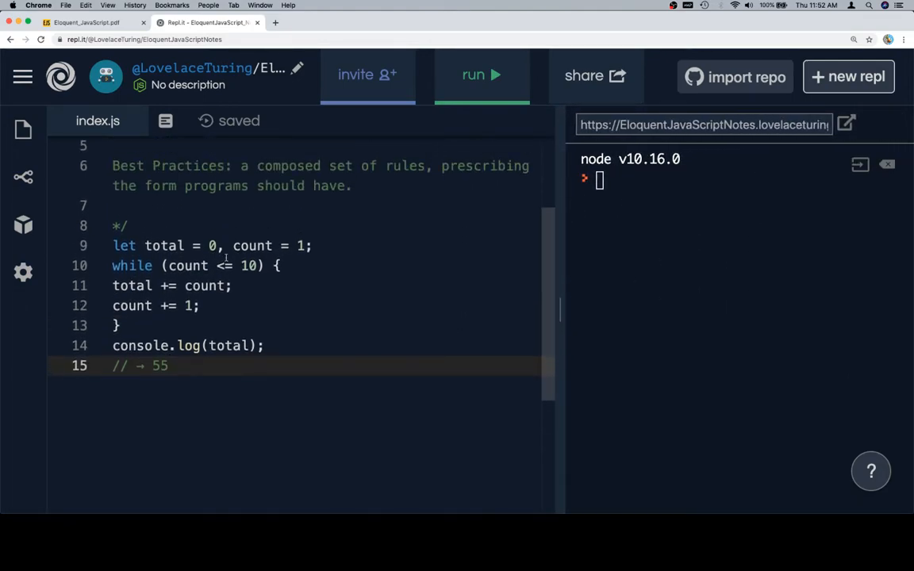
mouse_move(108, 255)
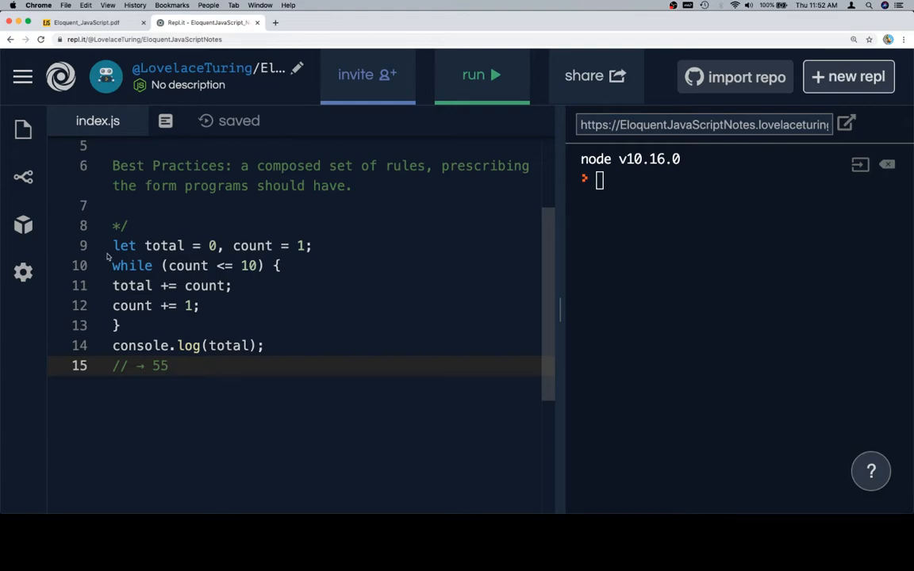
double_click(124, 245)
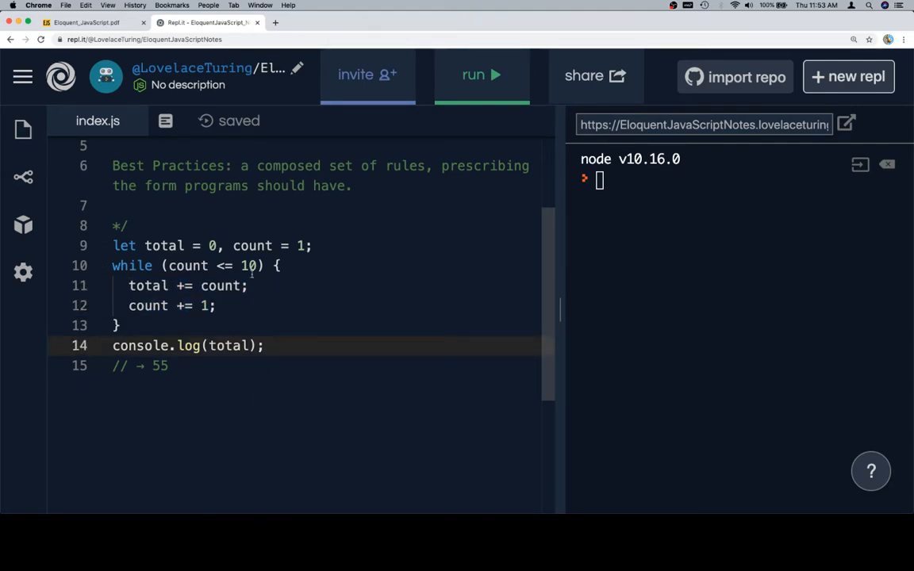
Run the counting program, which prints 55 in the console
click(481, 76)
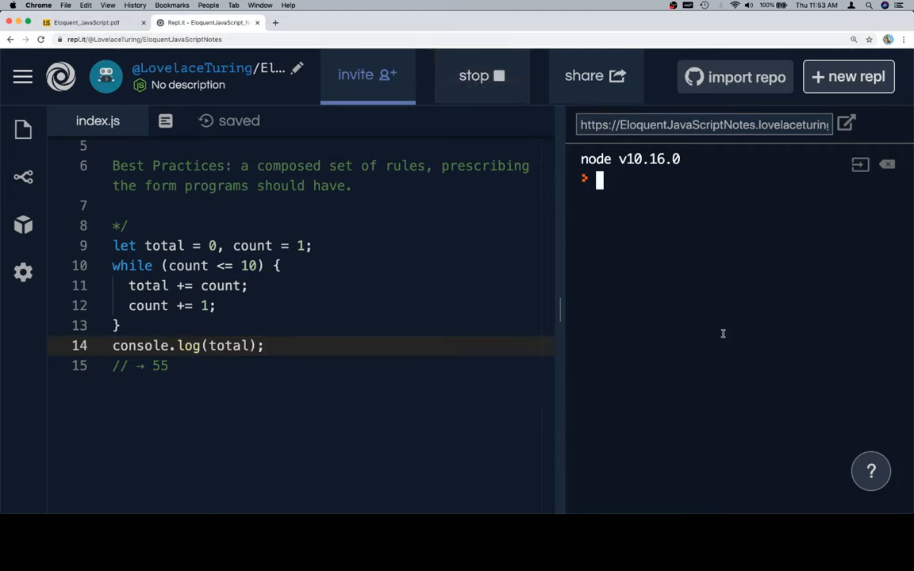
click(480, 75)
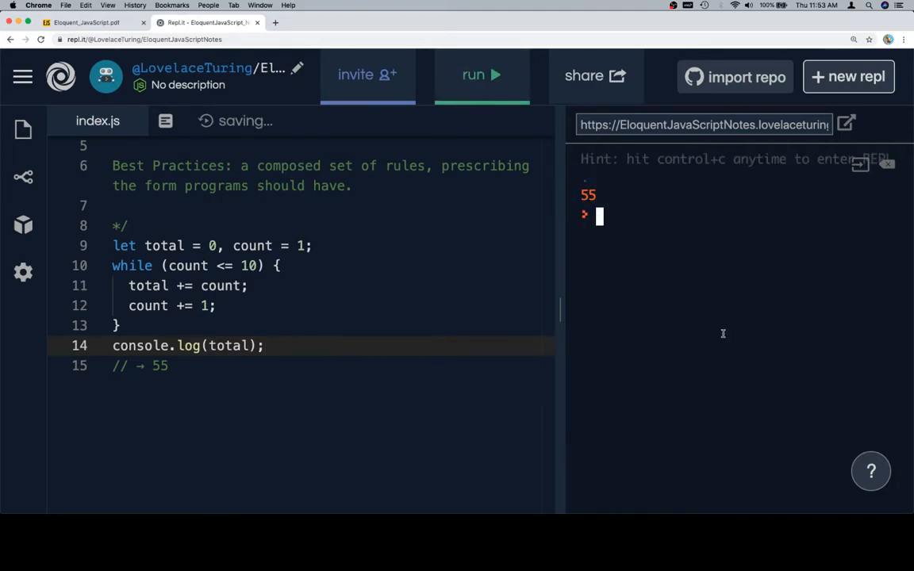
mouse_move(386, 282)
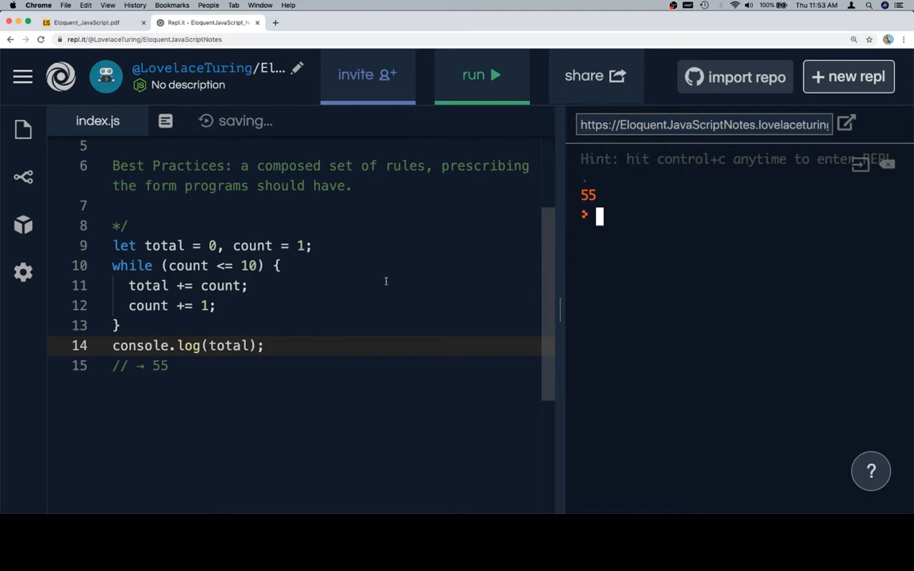
click(87, 26)
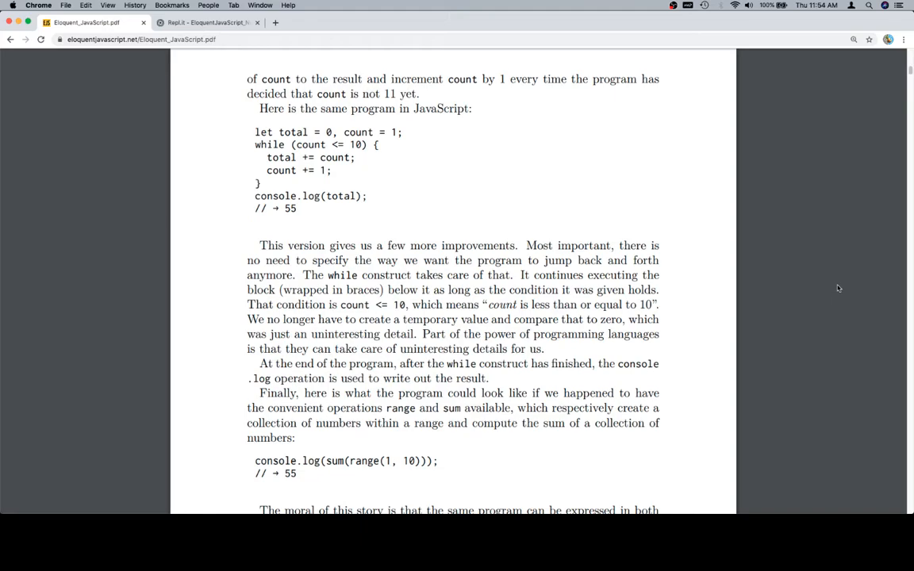
View the book's console.log(sum(range(1, 10))); one-liner and return to the Replit notes
scroll(down, 3)
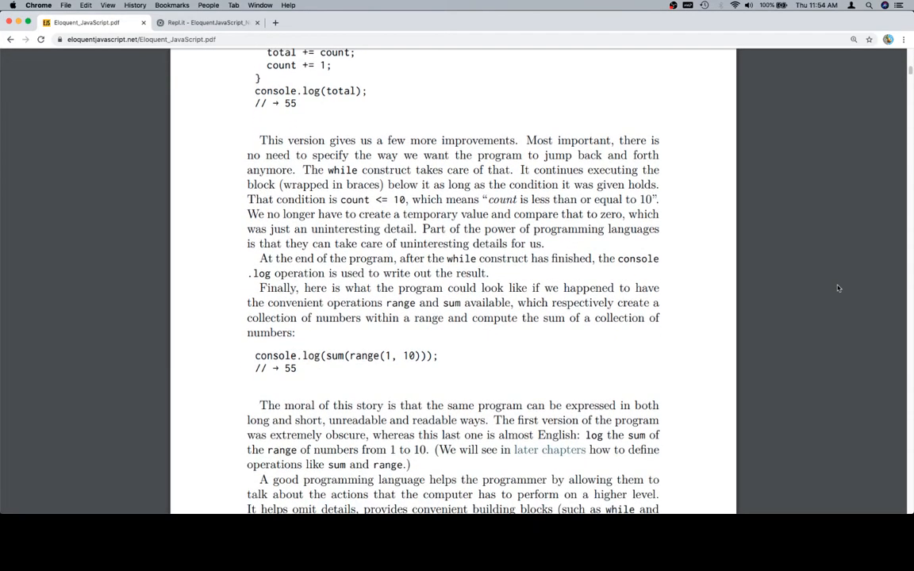
scroll(down, 3)
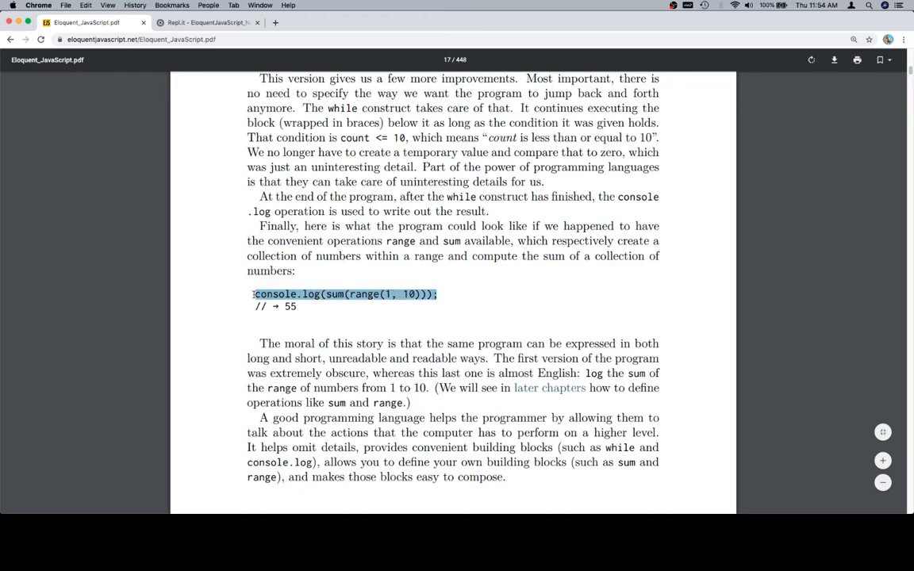
click(198, 24)
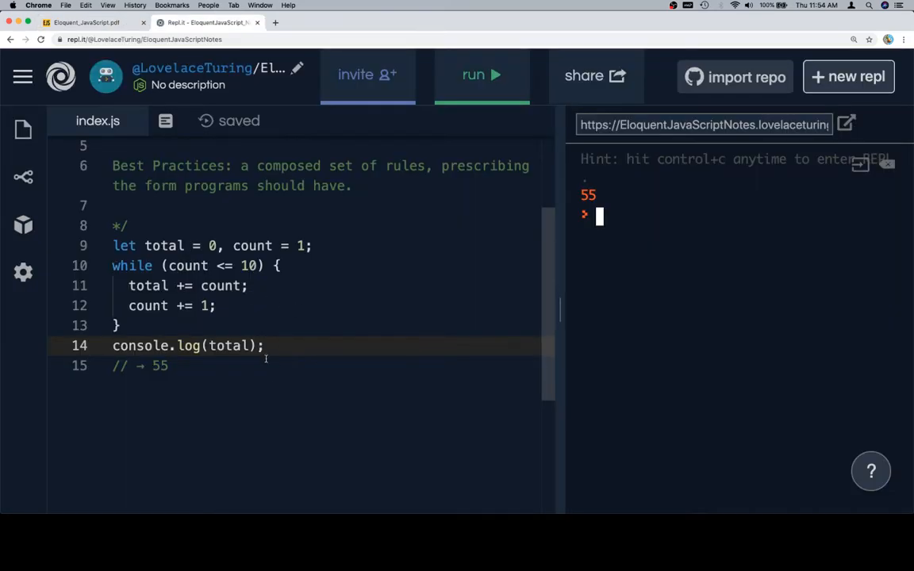
Replace the while-loop code on lines 9–15 with console.log(sum(range(1, 10)));
drag(129, 286, 264, 346)
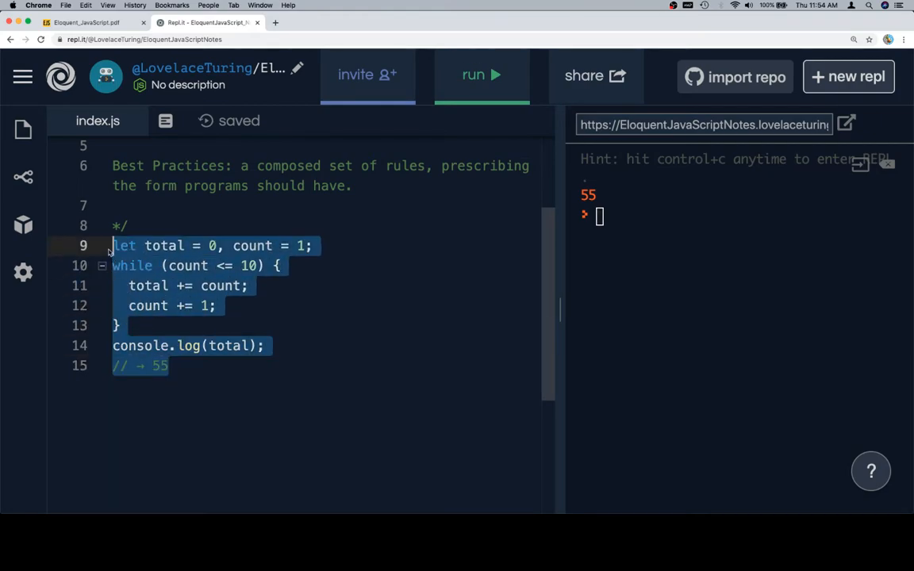
text(console.log(sum(range(1, 10)));)
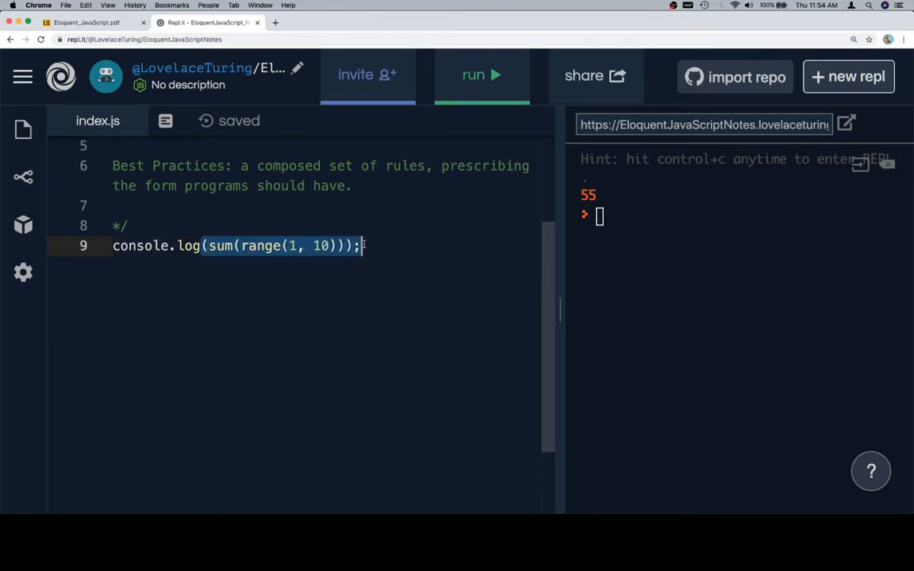
click(385, 251)
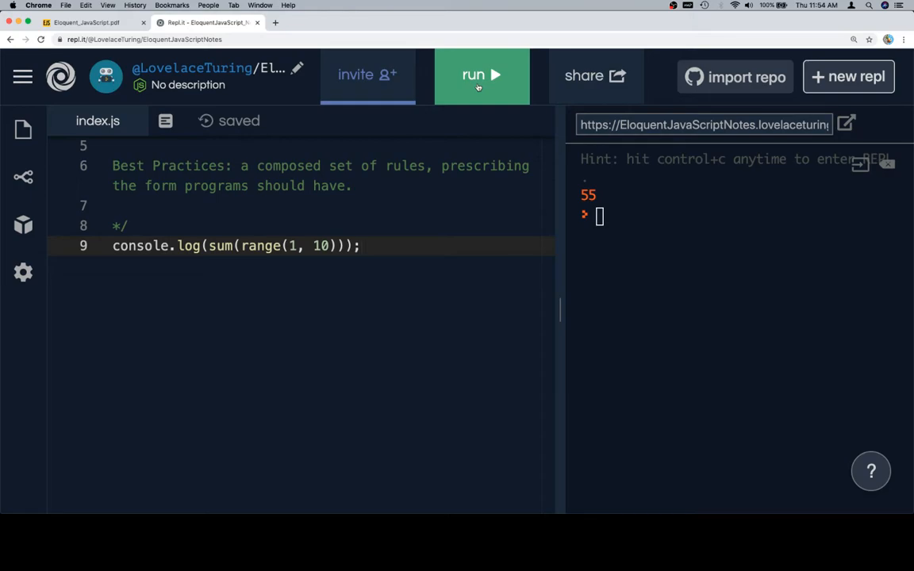
Run the one-liner, getting 'ReferenceError: sum is not defined', and return to the book
click(478, 75)
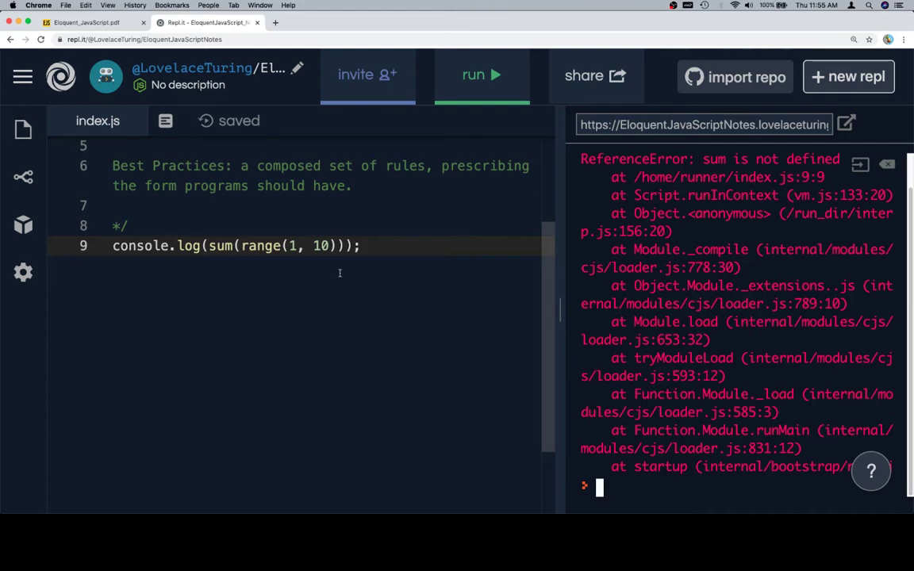
mouse_move(410, 372)
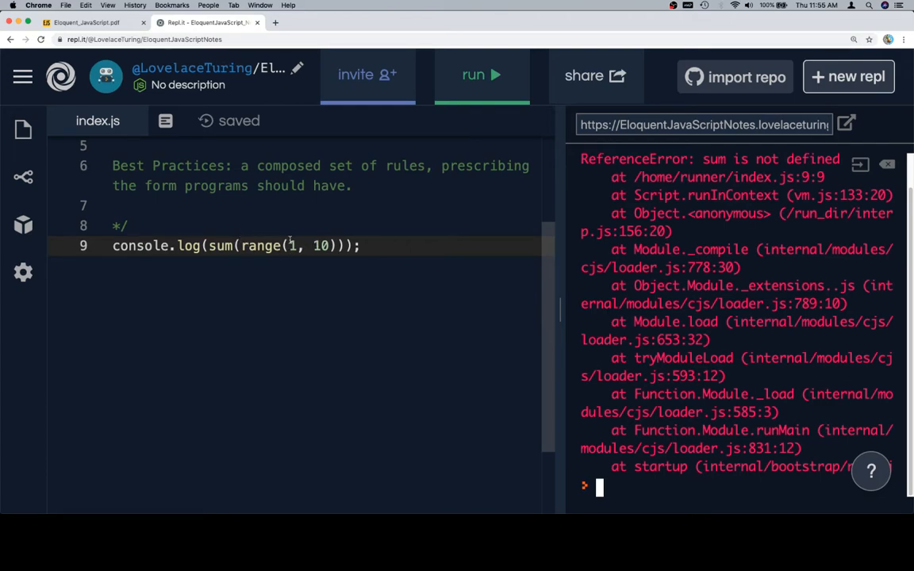
mouse_move(206, 240)
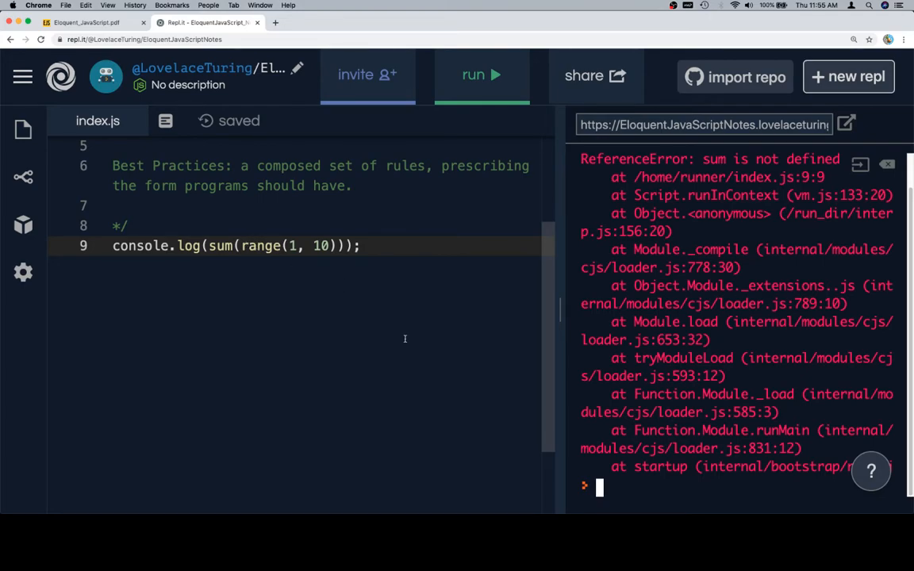
click(96, 22)
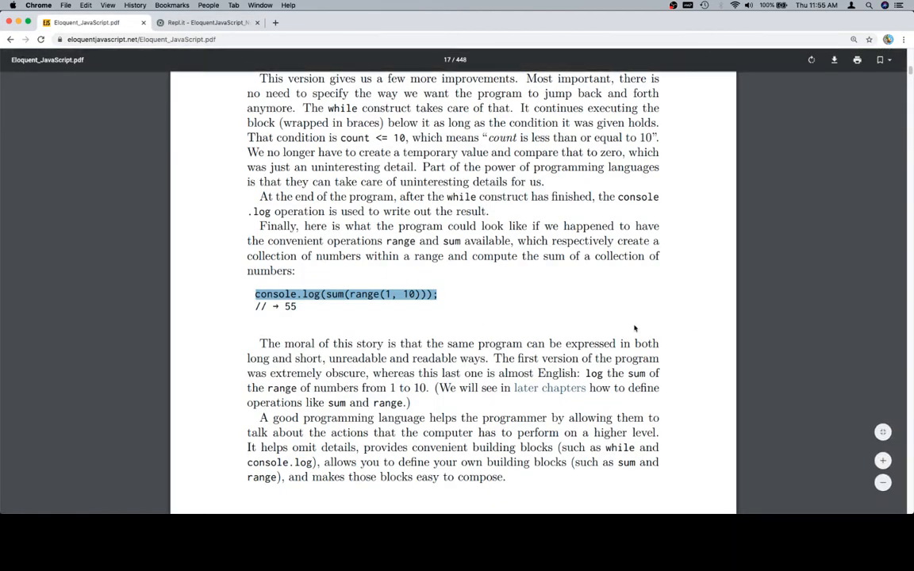
Read page 5's note that sum and range are defined later, then return to Replit
scroll(down, 3)
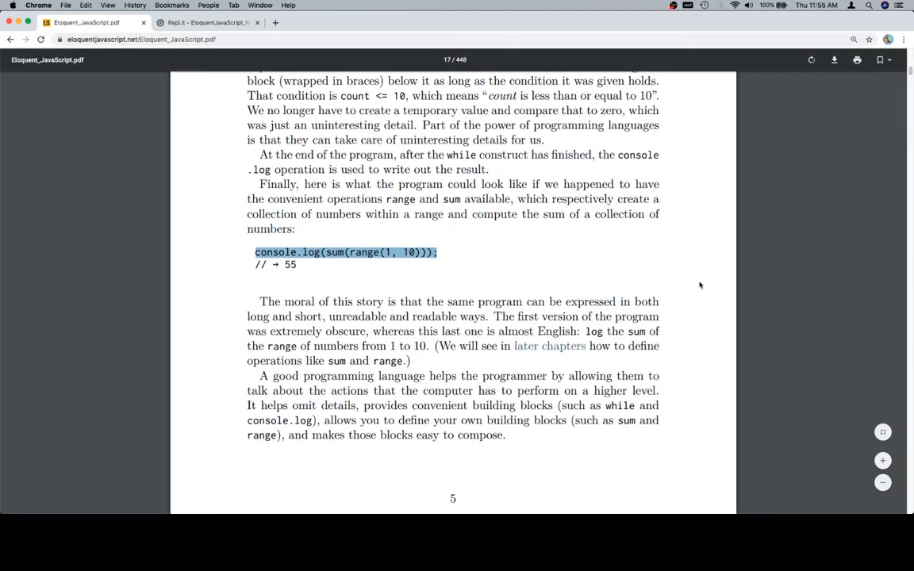
scroll(down, 3)
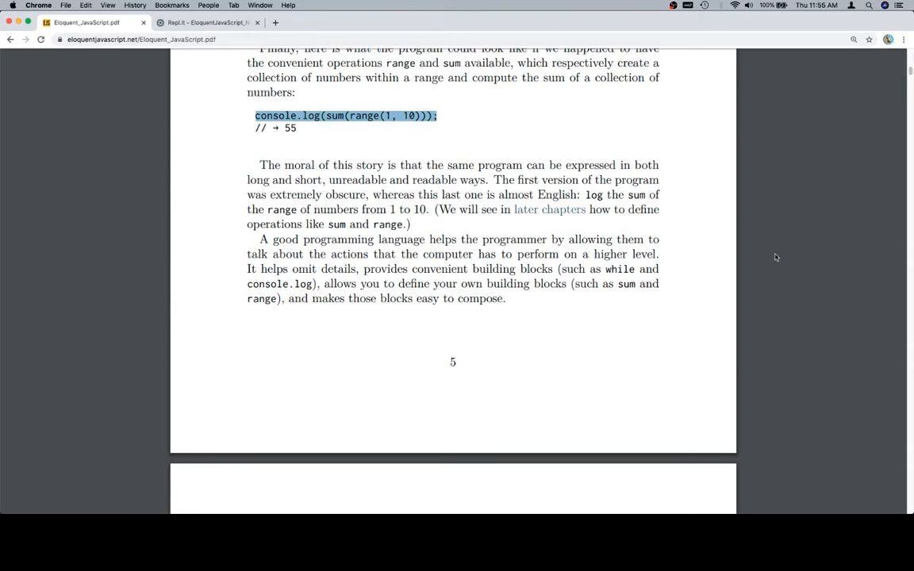
mouse_move(327, 213)
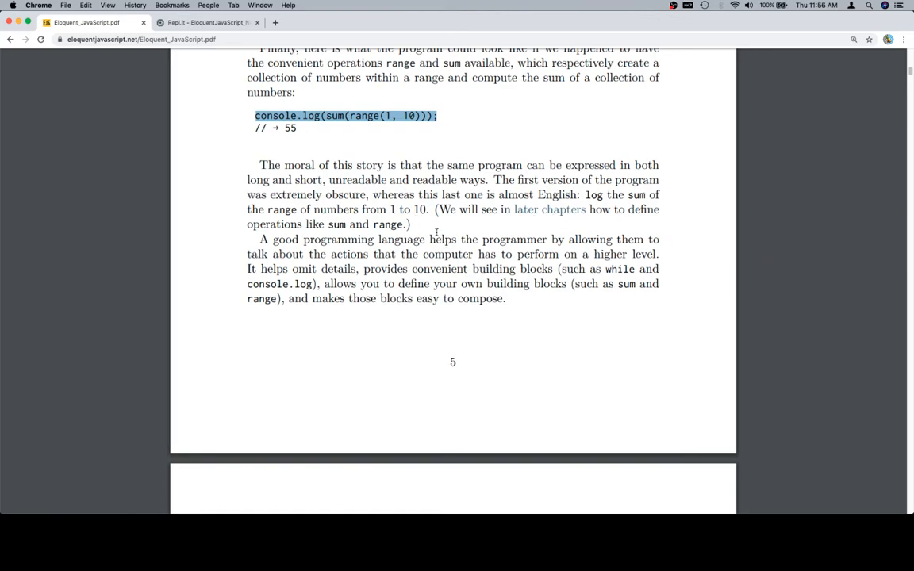
click(551, 123)
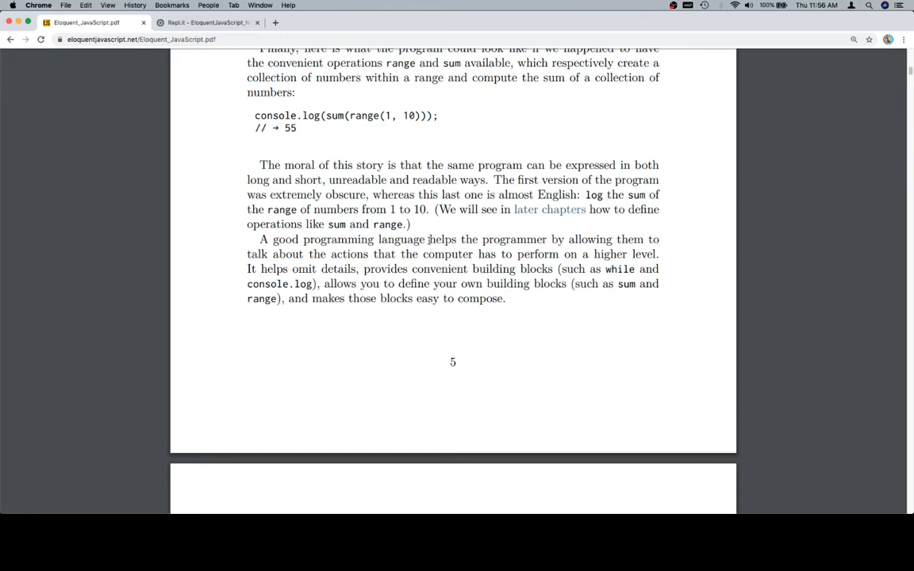
click(184, 22)
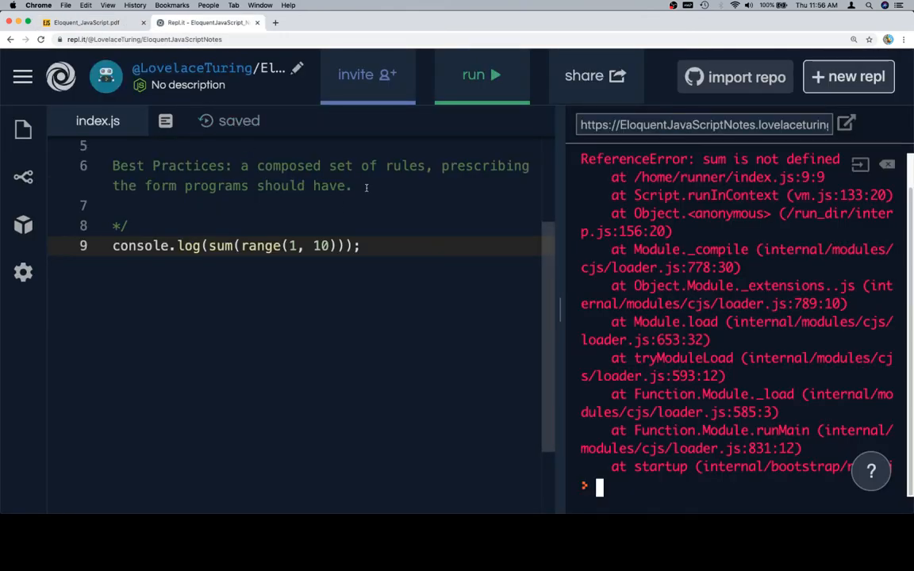
Type the note 'Vanilla JavaScript: what comes with JS "out of the box"' in the comments
text(Vanilla Java)
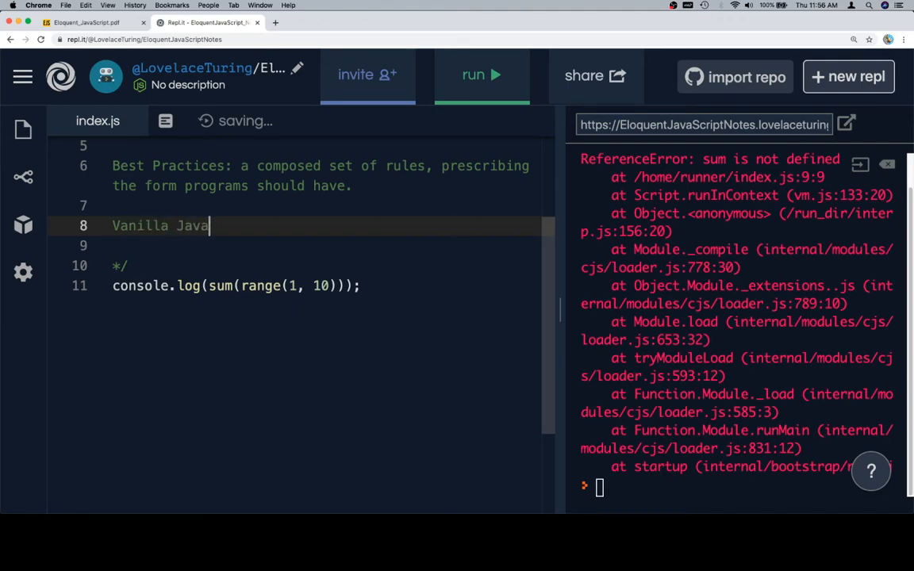
text(Script:)
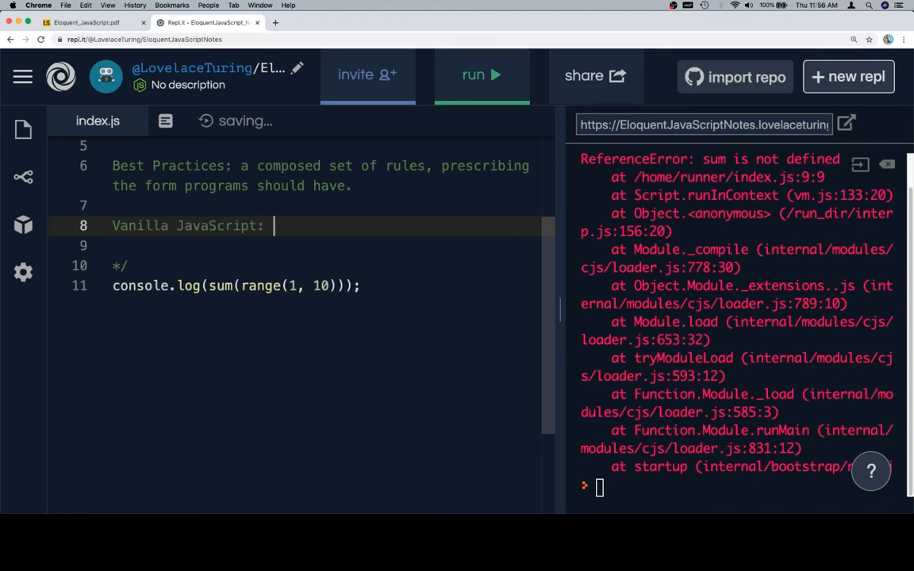
text(what)
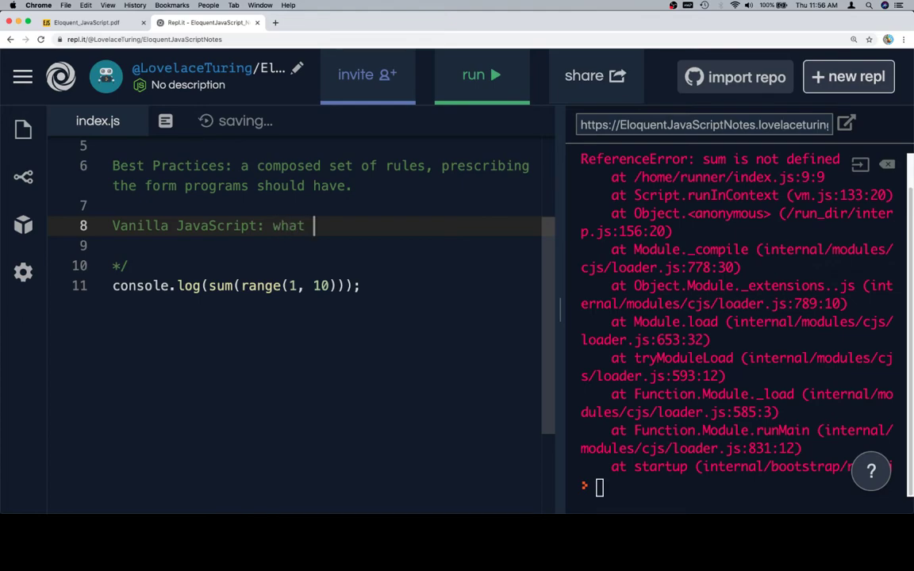
text(comes with JS - O)
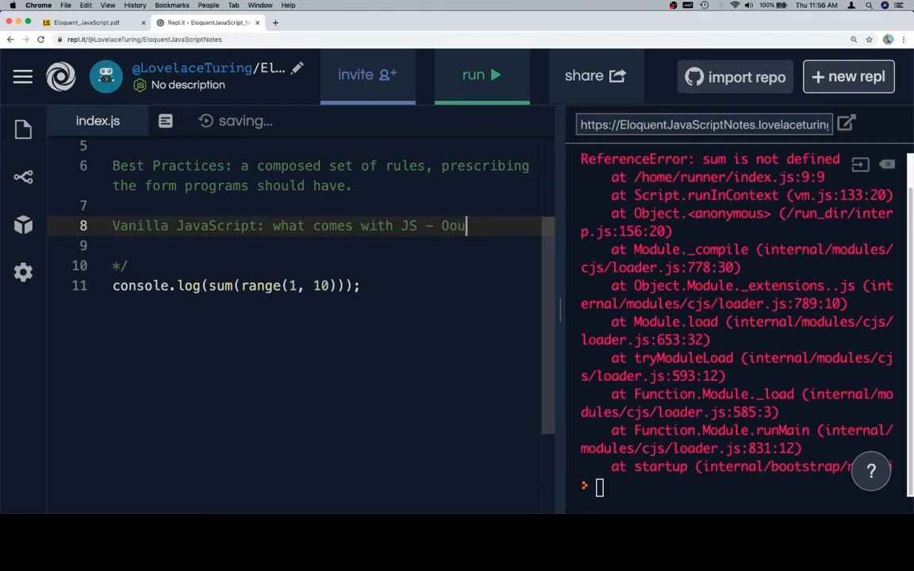
text(out of the box")
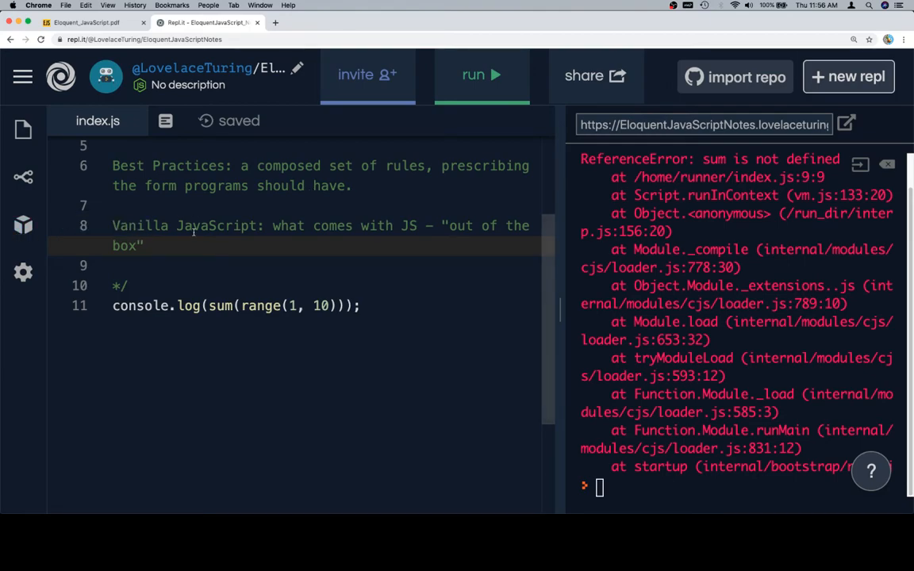
mouse_move(197, 237)
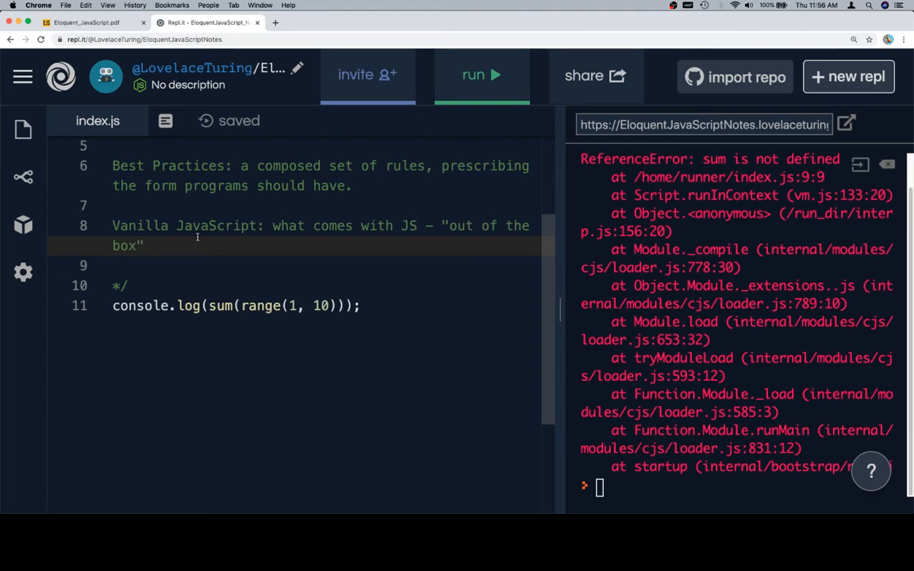
Return to the Eloquent JavaScript PDF and scroll to the 'What is JavaScript?' section
click(87, 26)
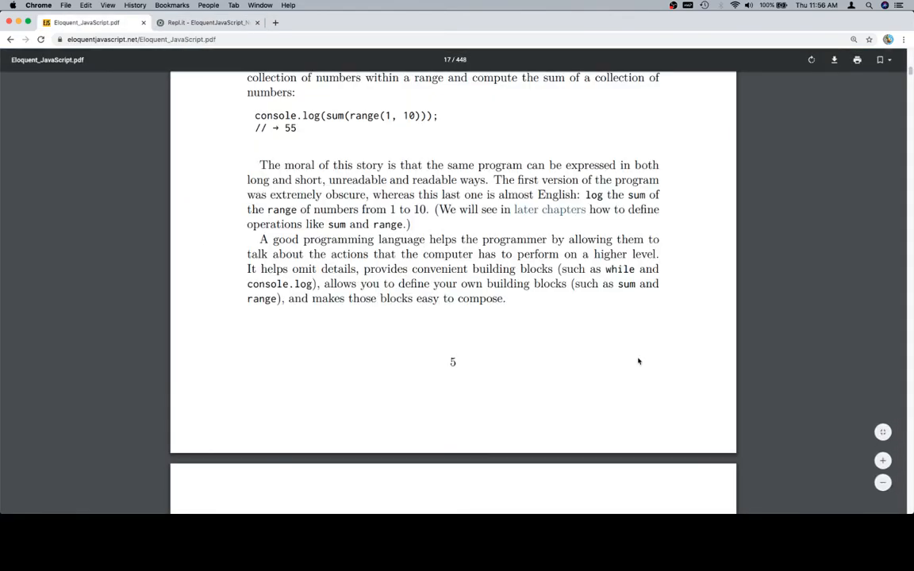
mouse_move(762, 309)
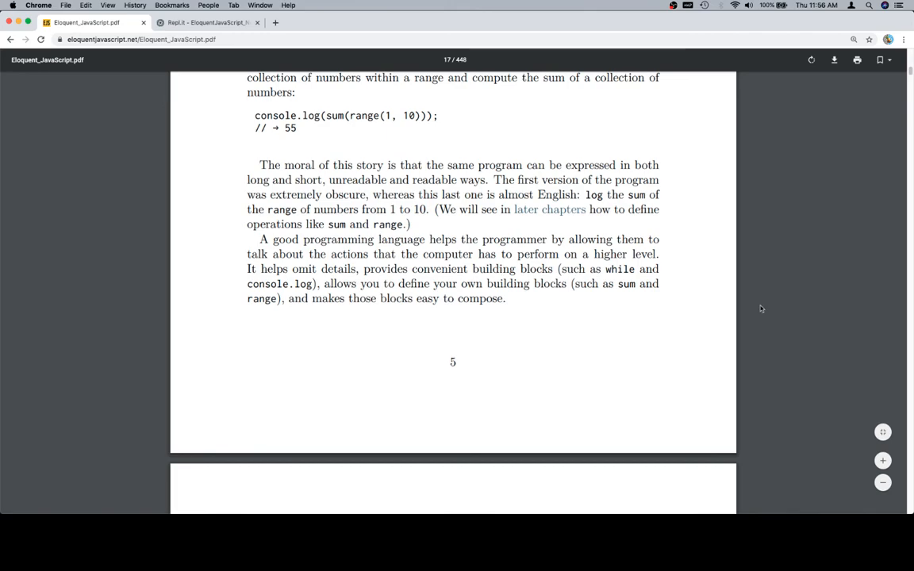
mouse_move(765, 310)
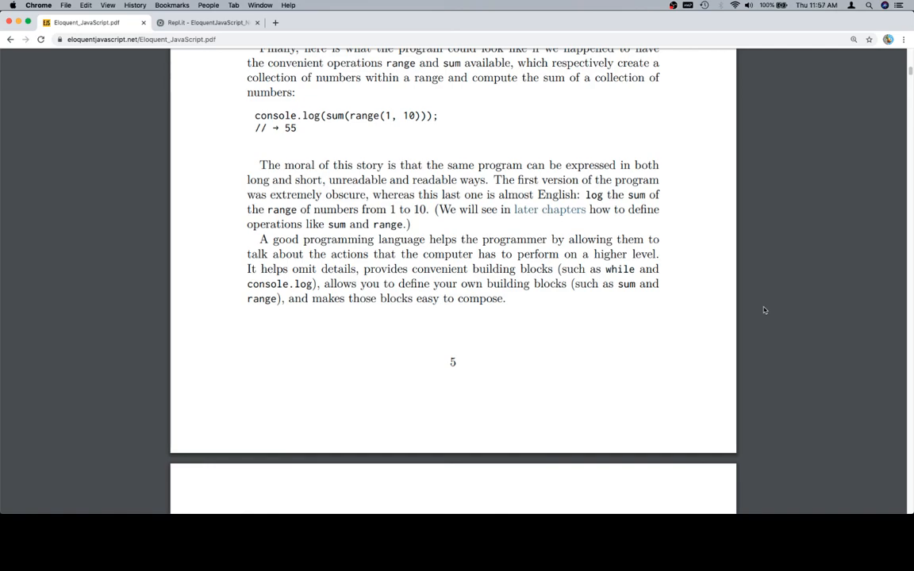
scroll(down, 3)
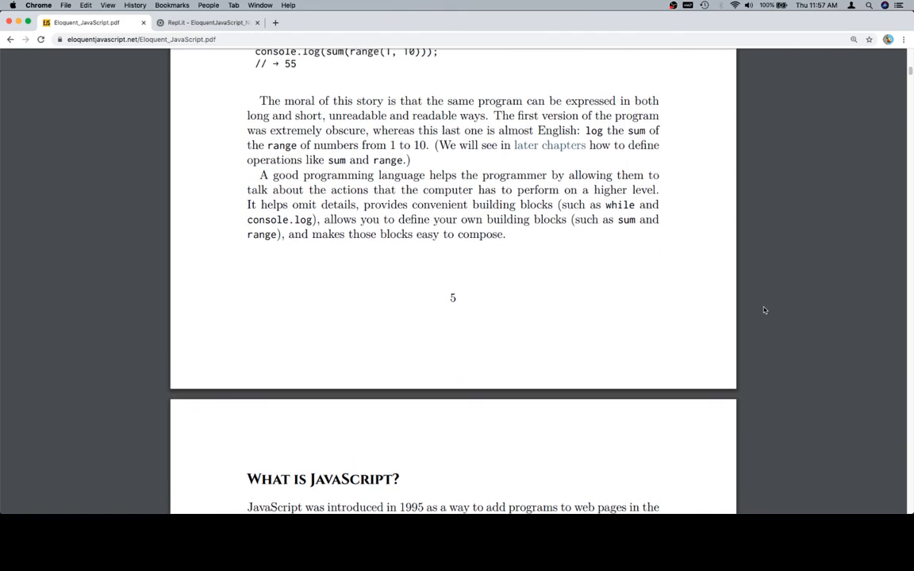